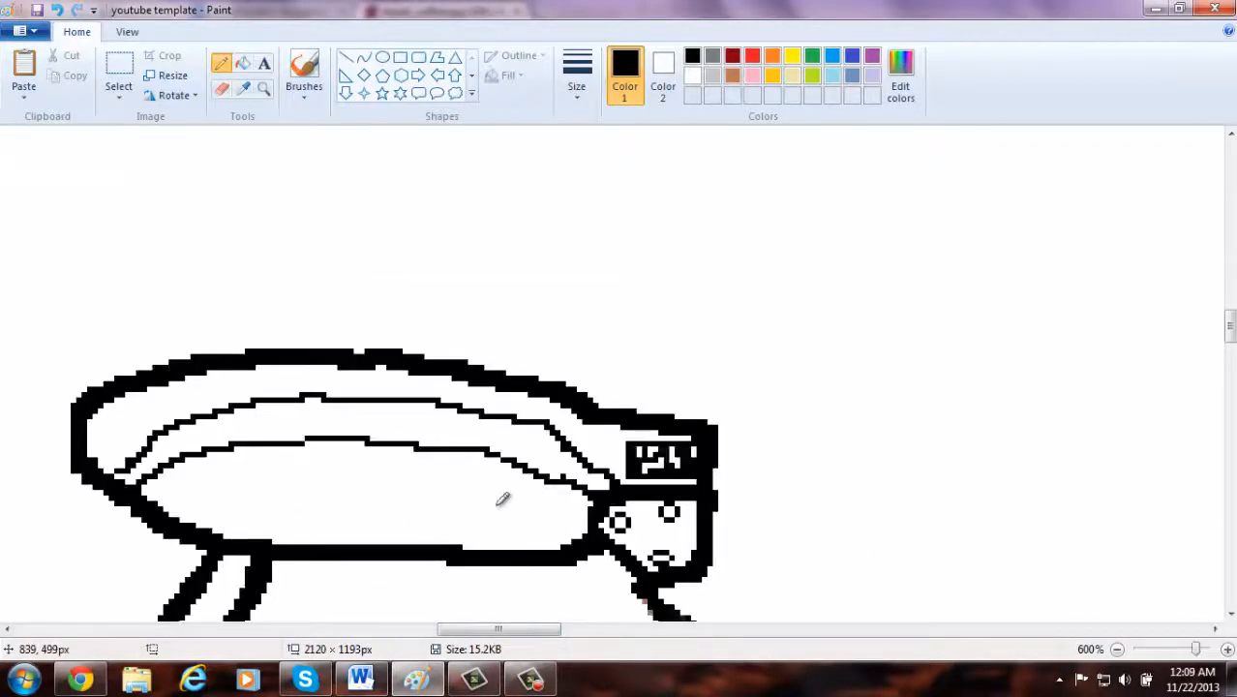
Draw black outlines of the cupped hand, fingers and sleeve folds beneath the cuff.
scroll("down", 3)
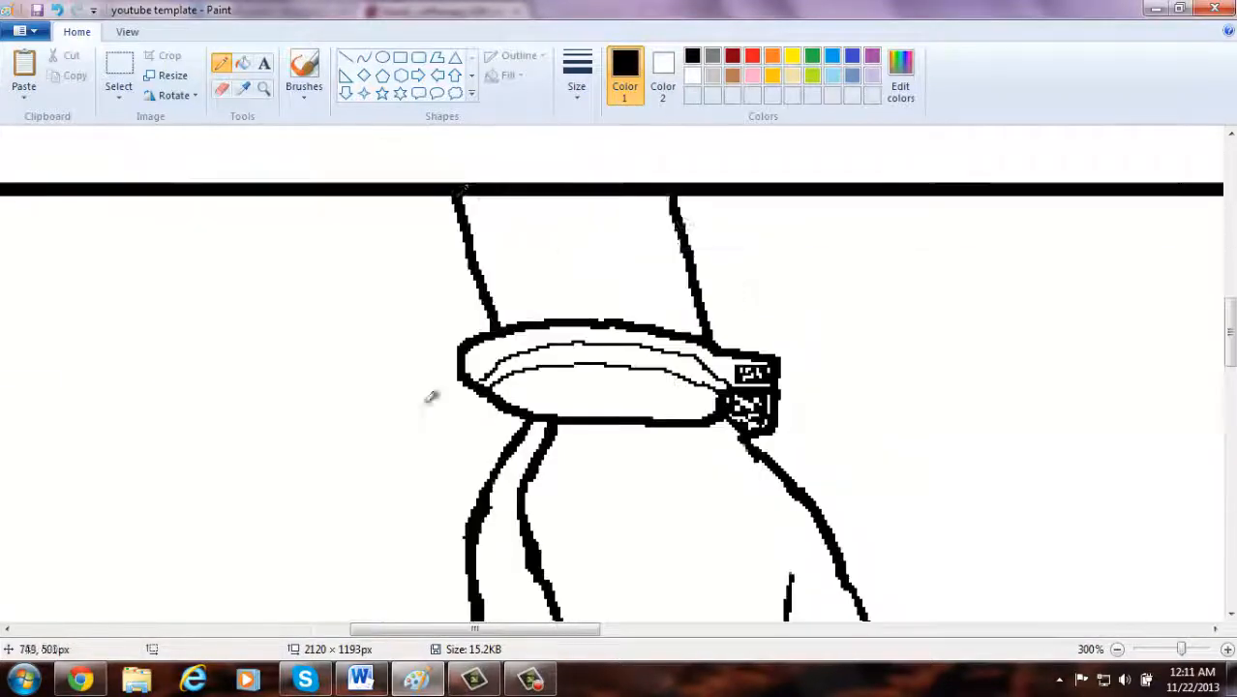
scroll("down", 3)
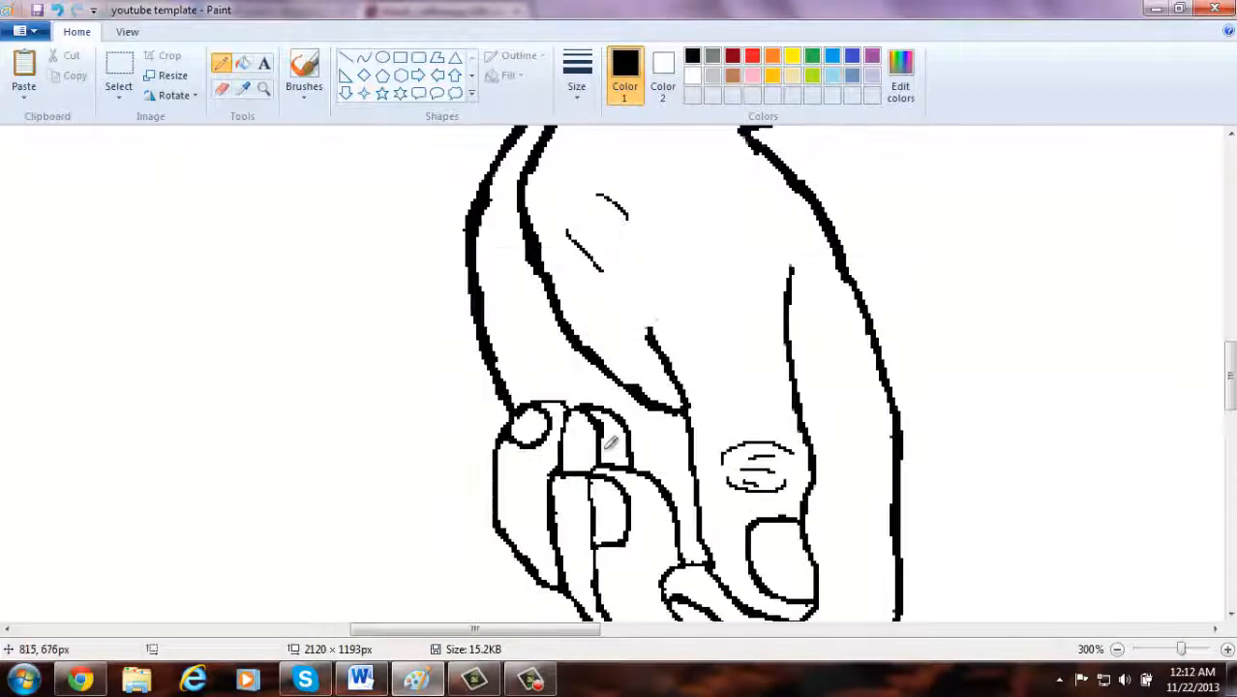
scroll("down", 3)
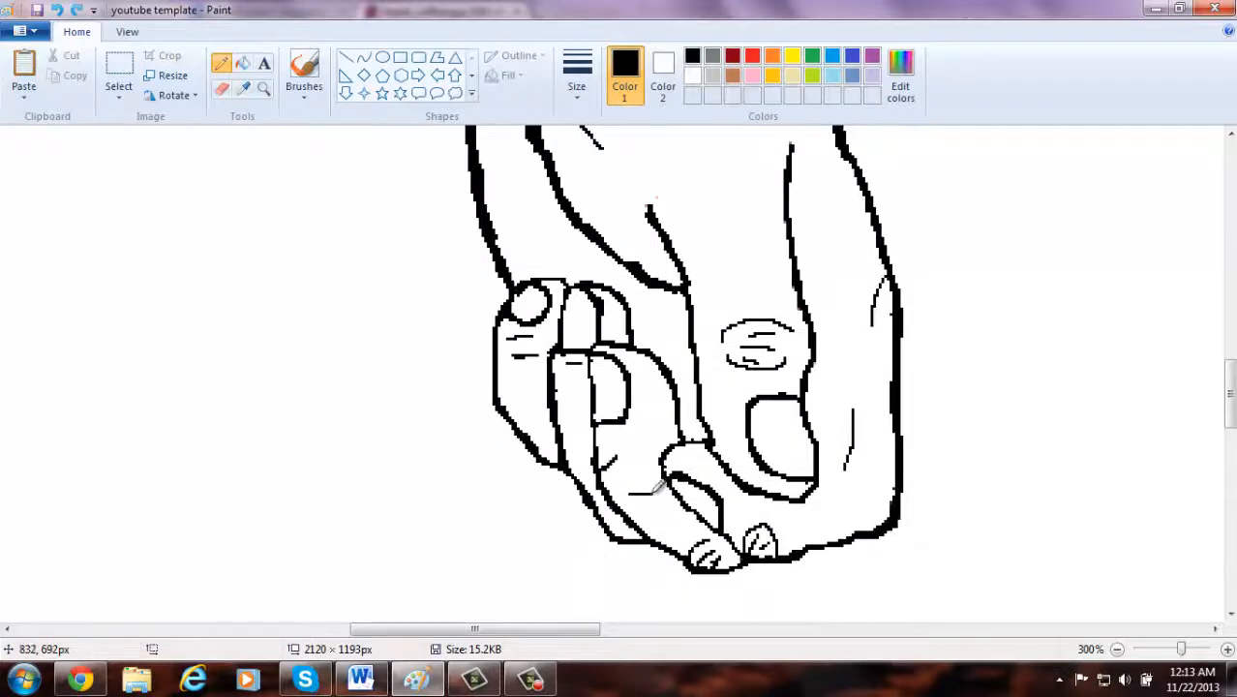
left_click(1115, 649)
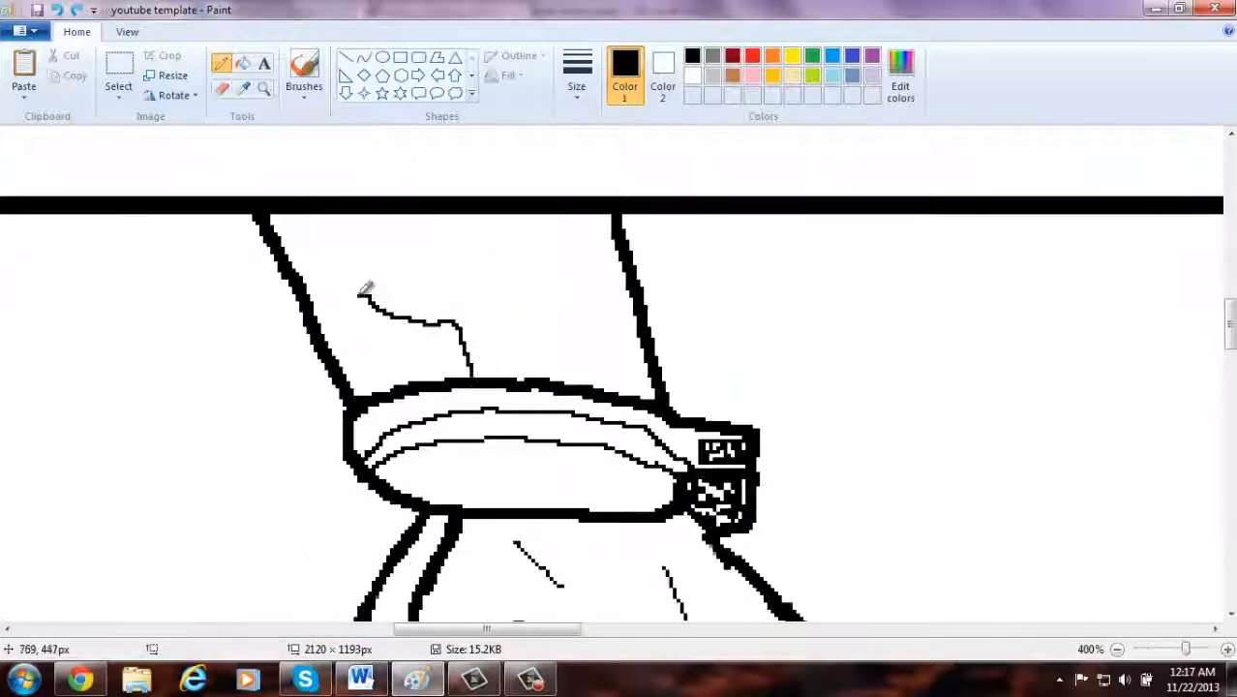
left_click(1116, 649)
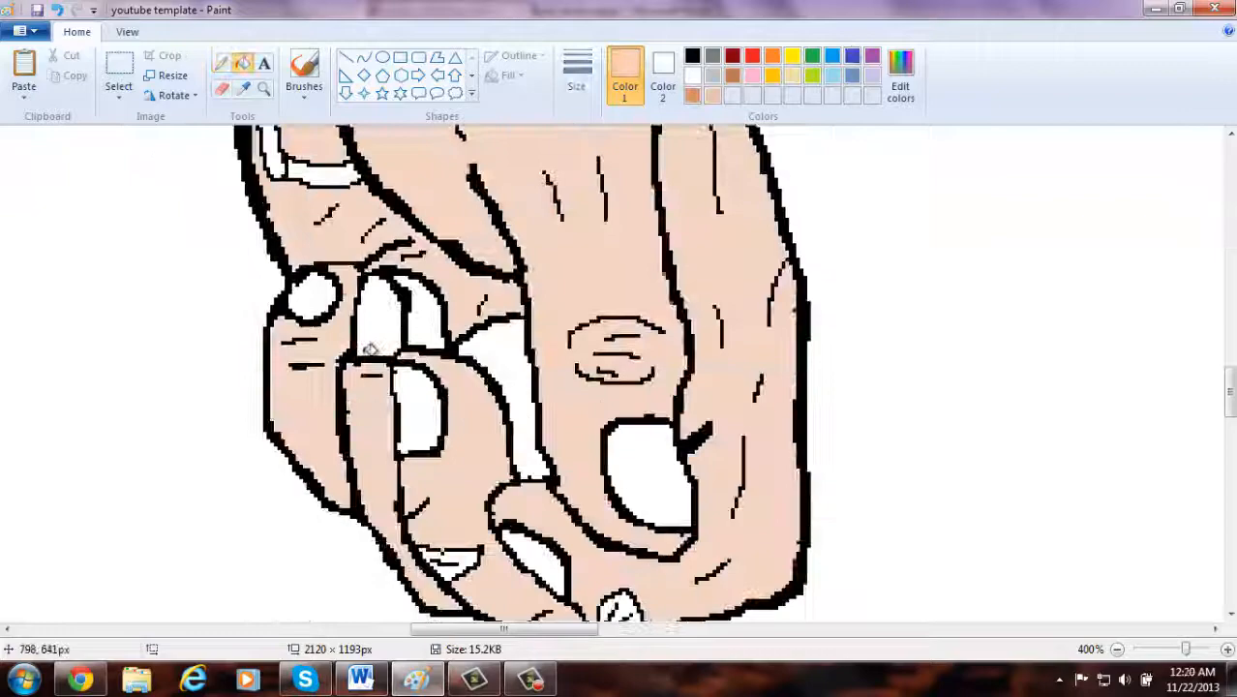
Fill the hand skin-tone, add shading strokes and darken the fingernails.
scroll("up", 3)
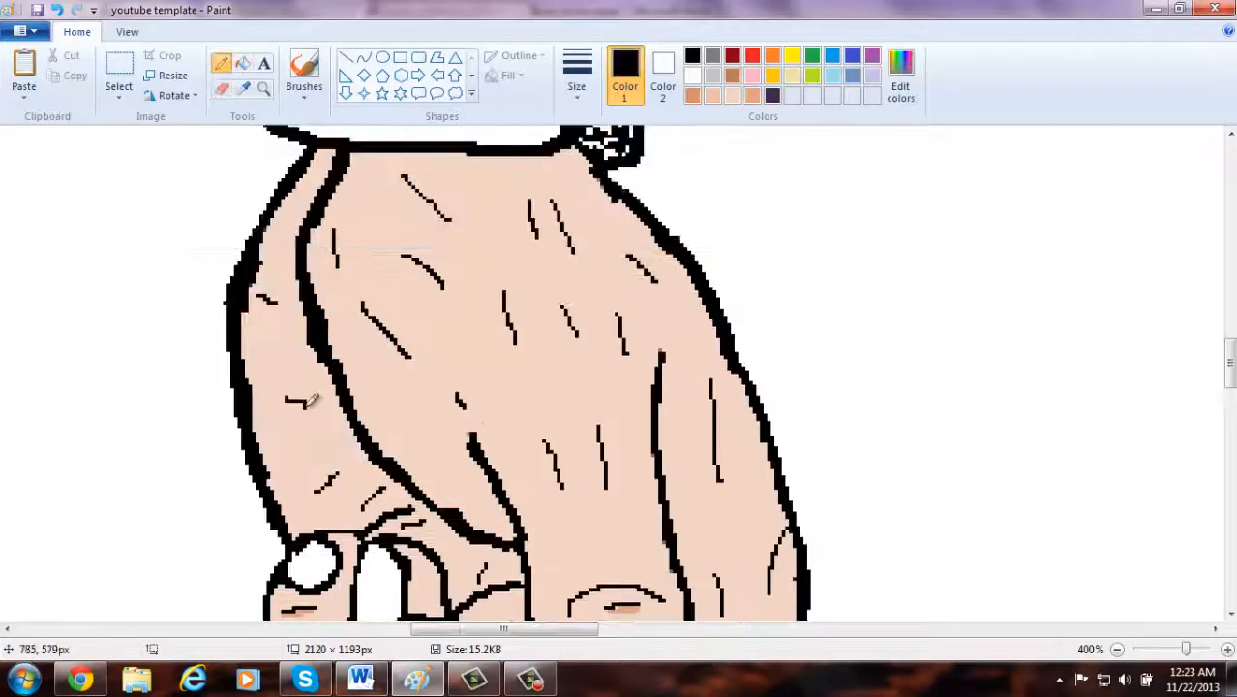
scroll("down", 3)
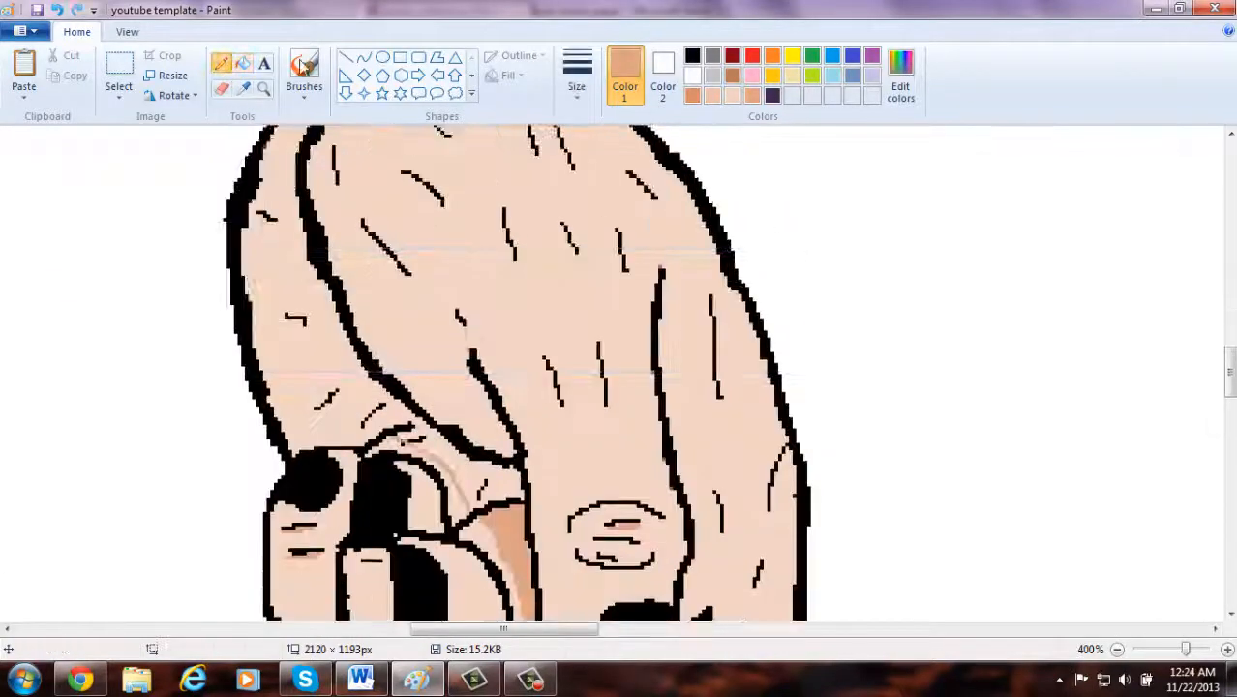
left_click(1118, 649)
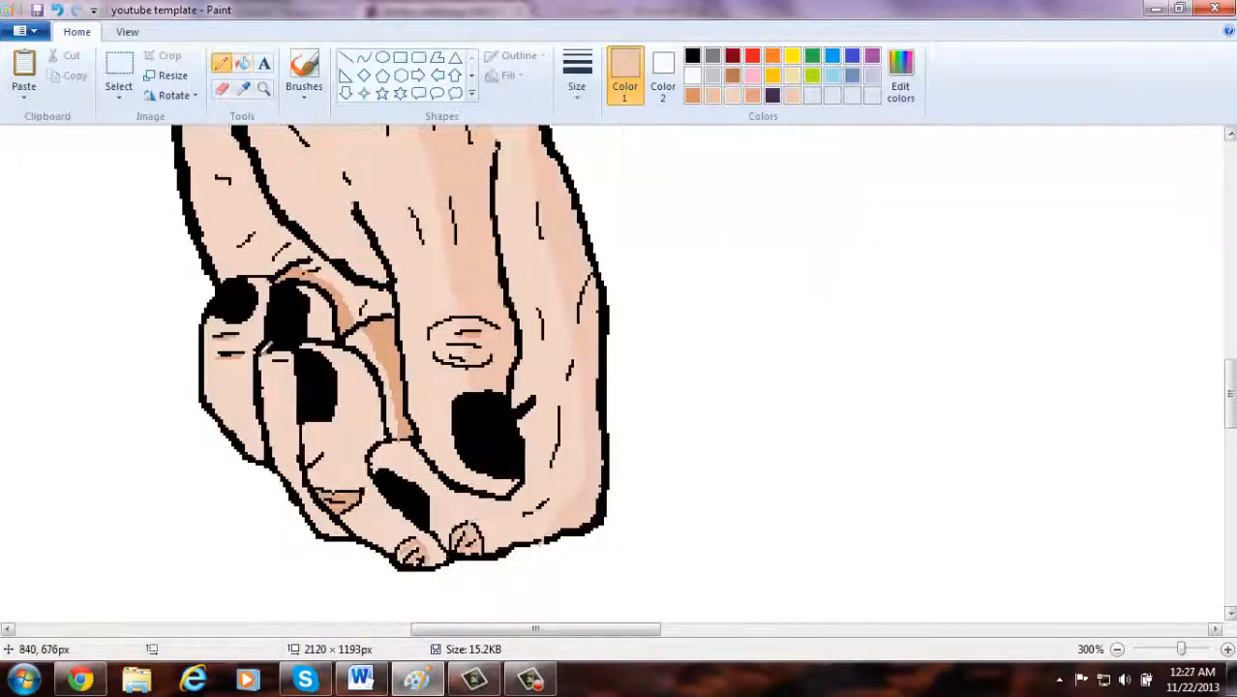
left_click(1115, 649)
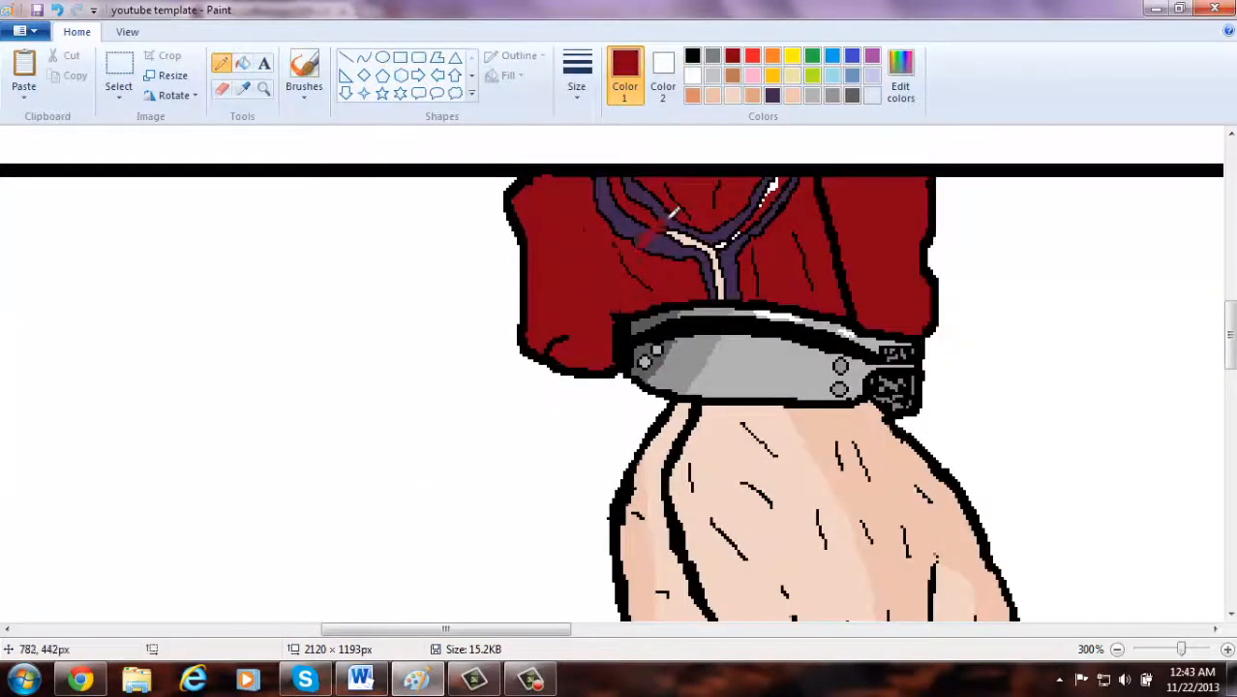
Colour the sleeve dark red and shade the handcuff in metallic greys.
left_click(577, 74)
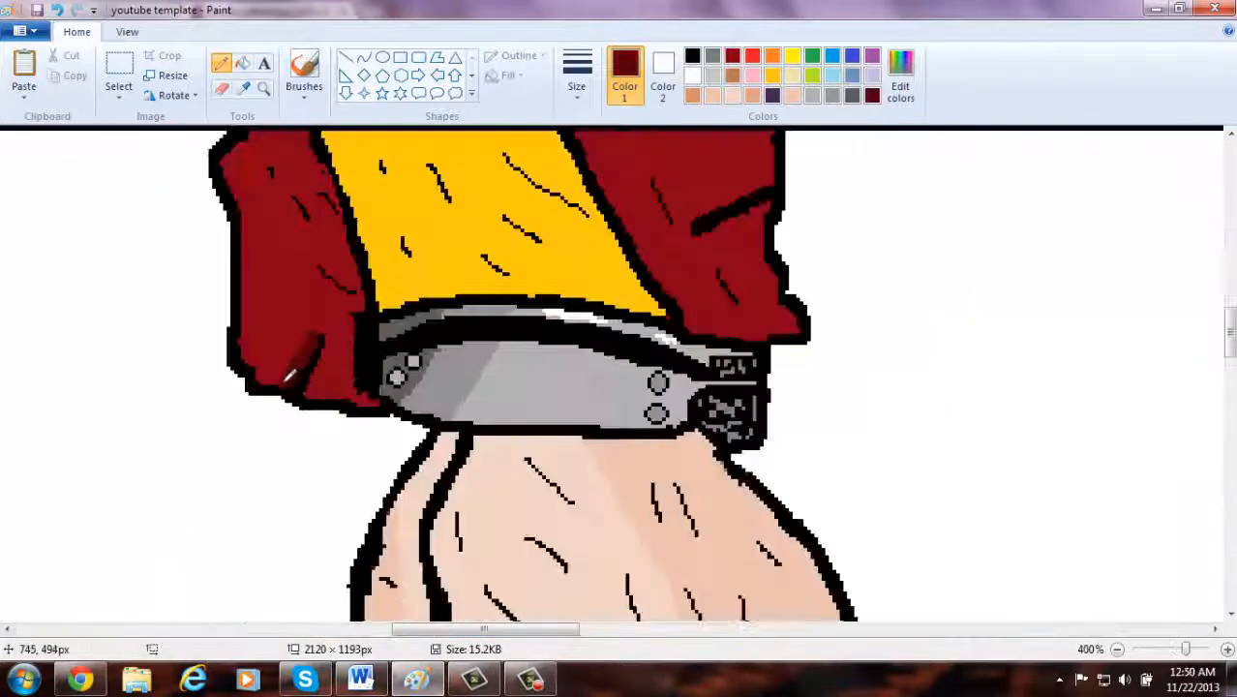
left_click(1116, 649)
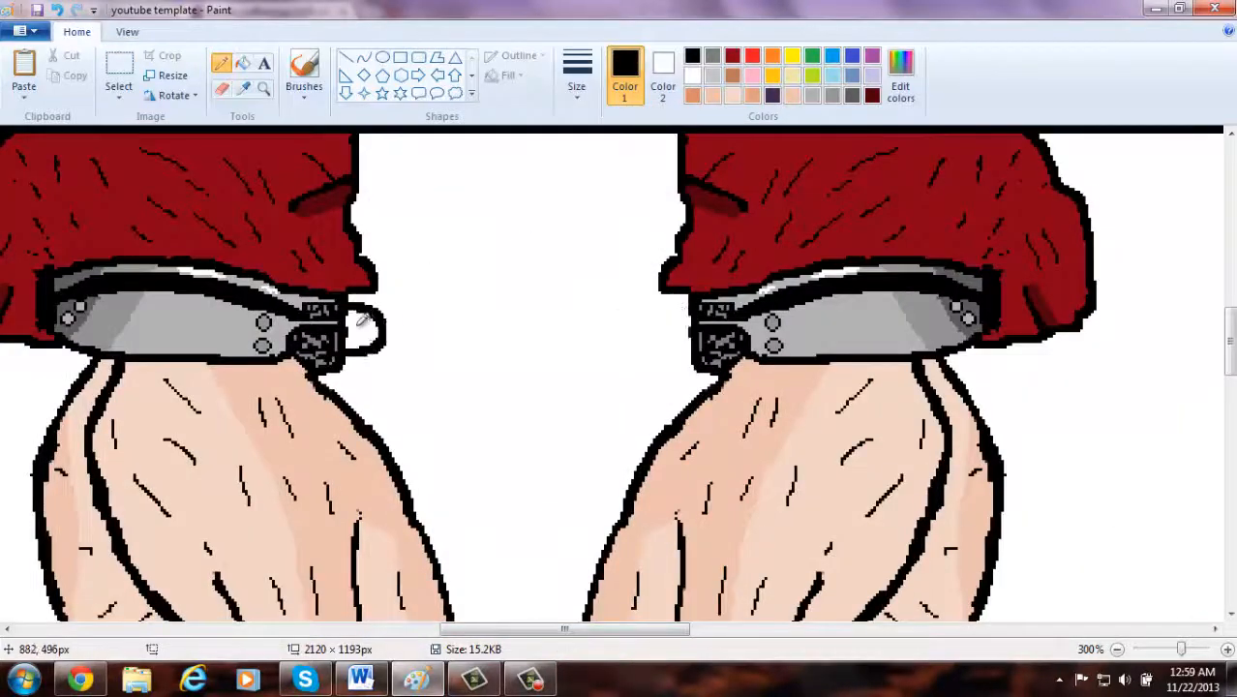
Copy the hand, flip it horizontally and place it beside the original.
left_click(577, 74)
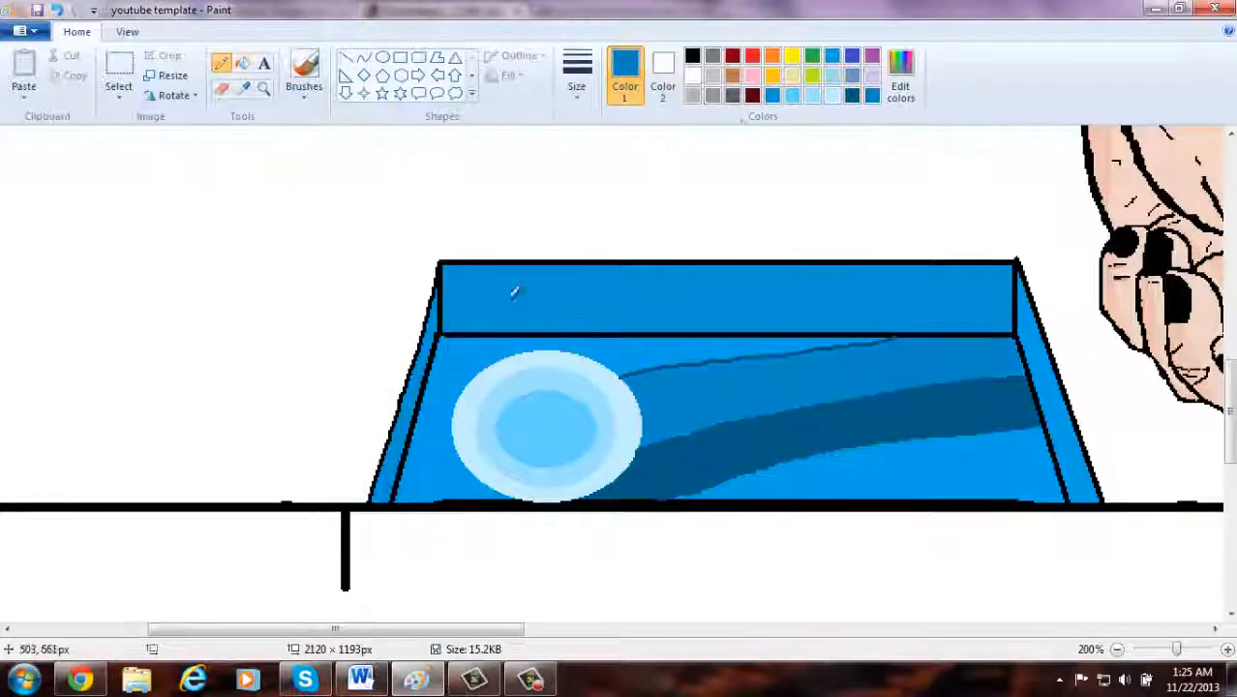
Draw a blue siren light with a glowing round bulb left of the hands.
left_click(1116, 649)
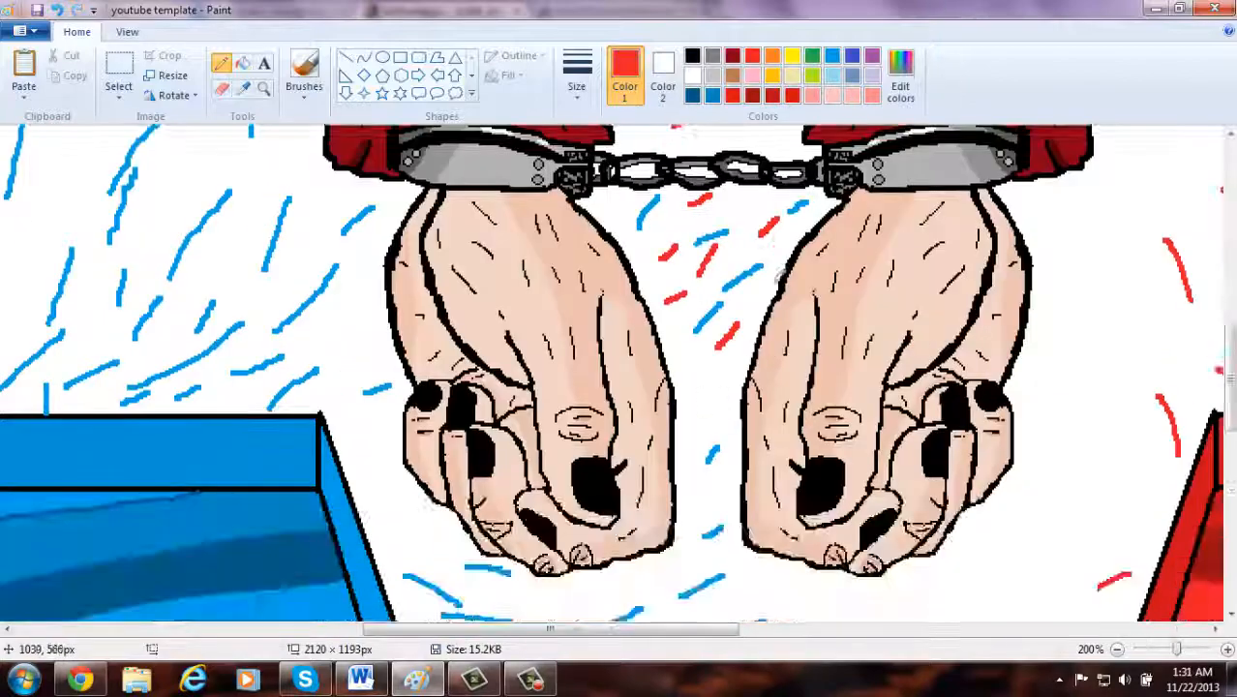
Draw the cuff chain, a red siren and blue and red spark lines around the hands.
left_click(1115, 648)
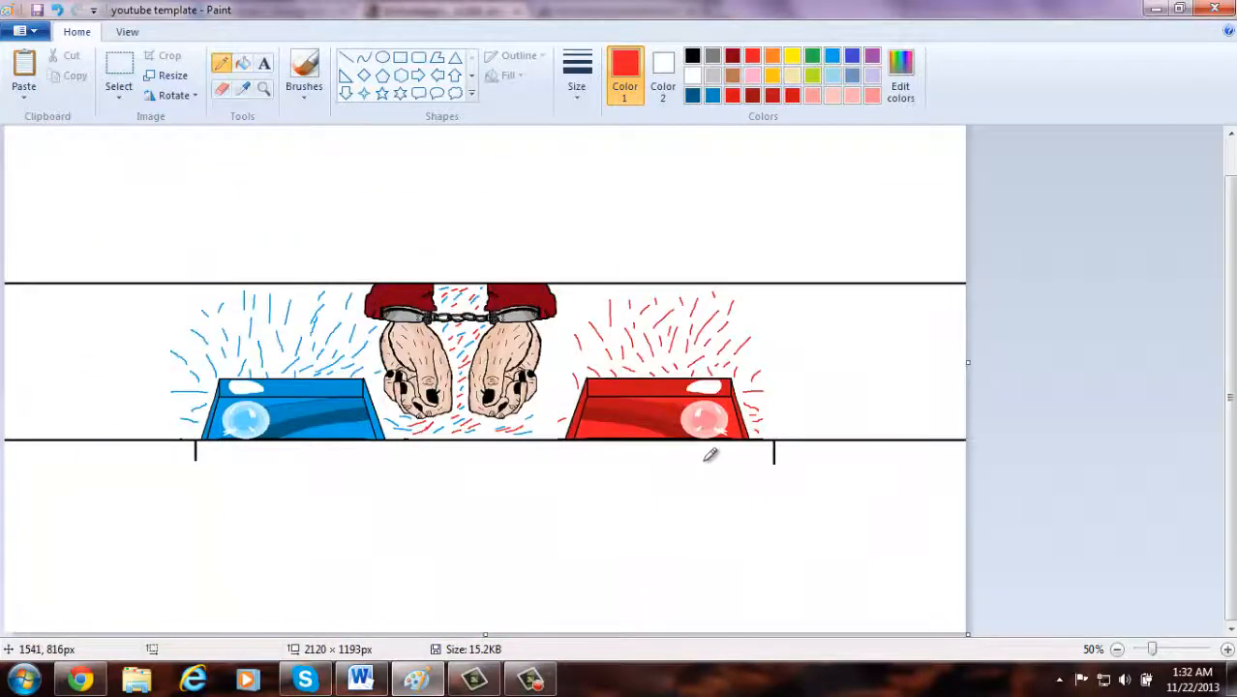